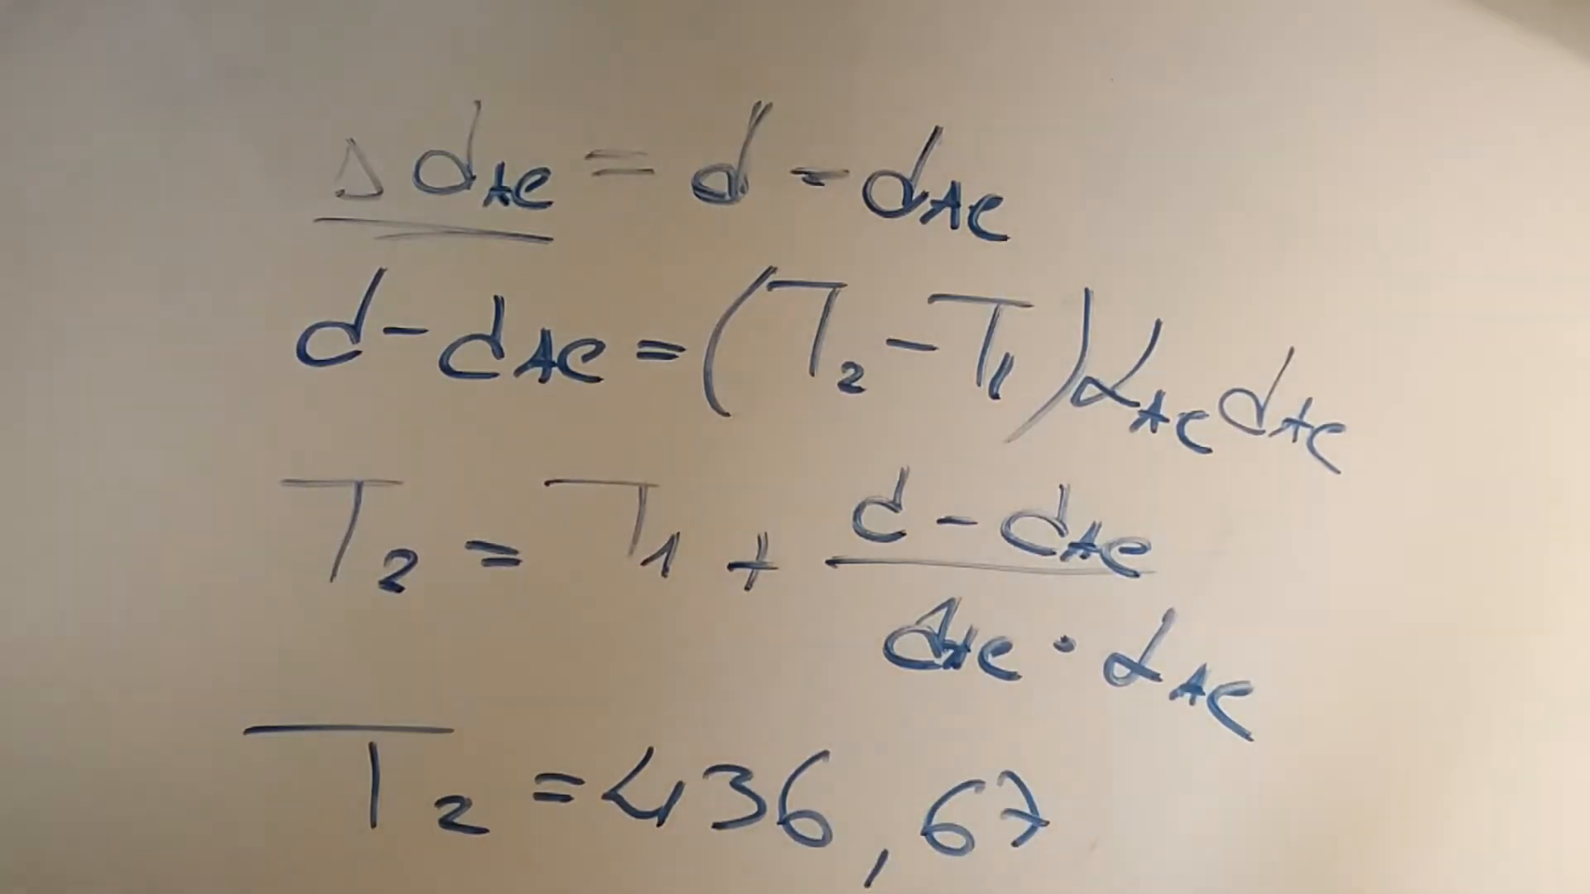
{"action": "type", "text": "°C"}
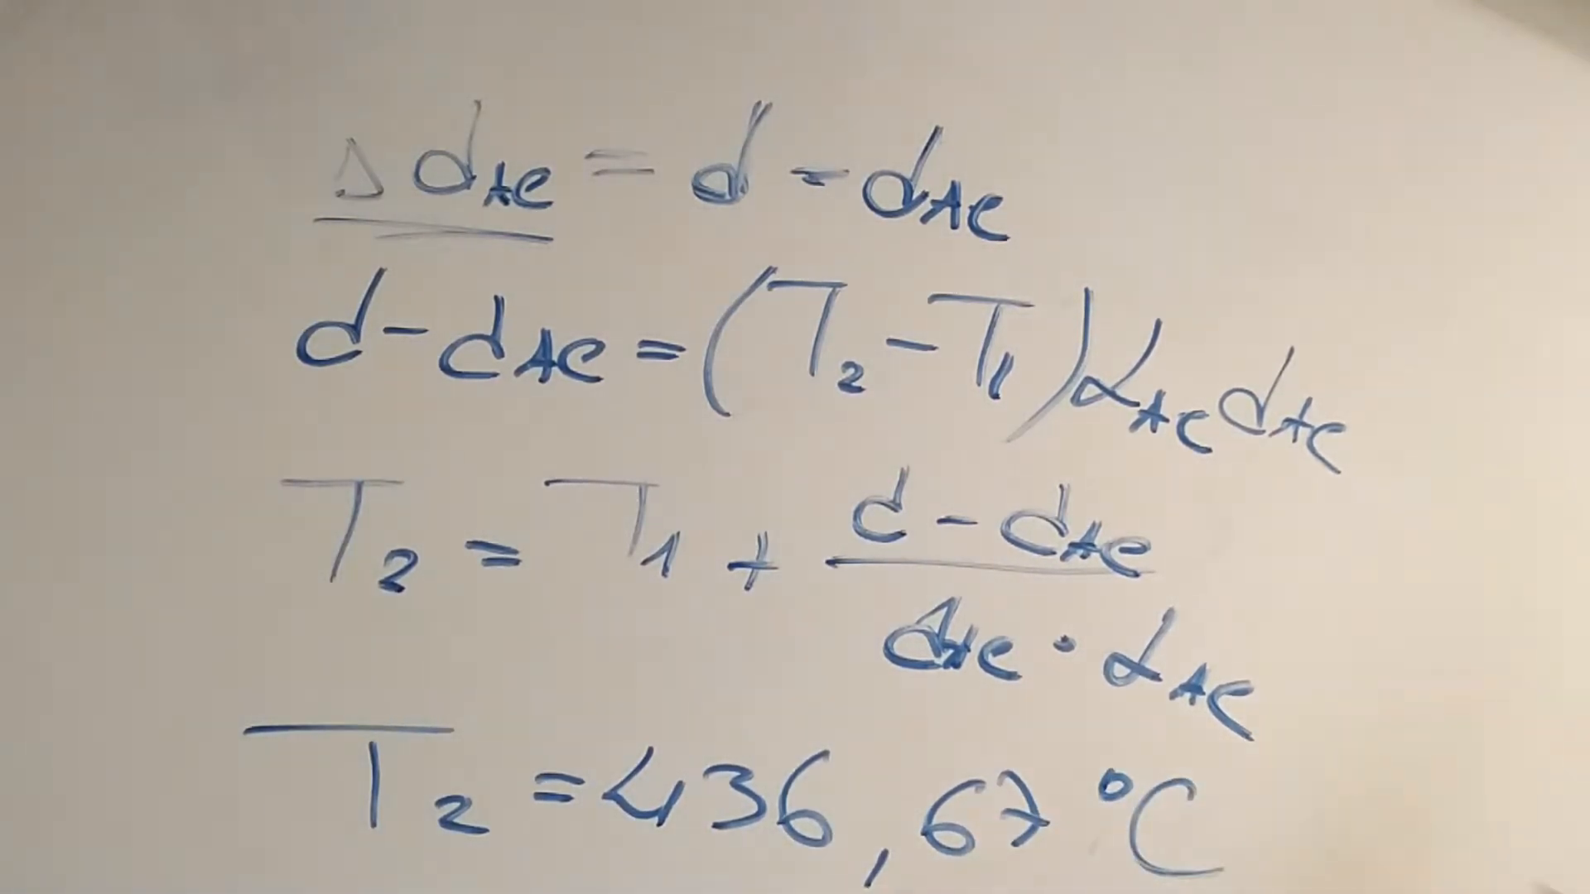